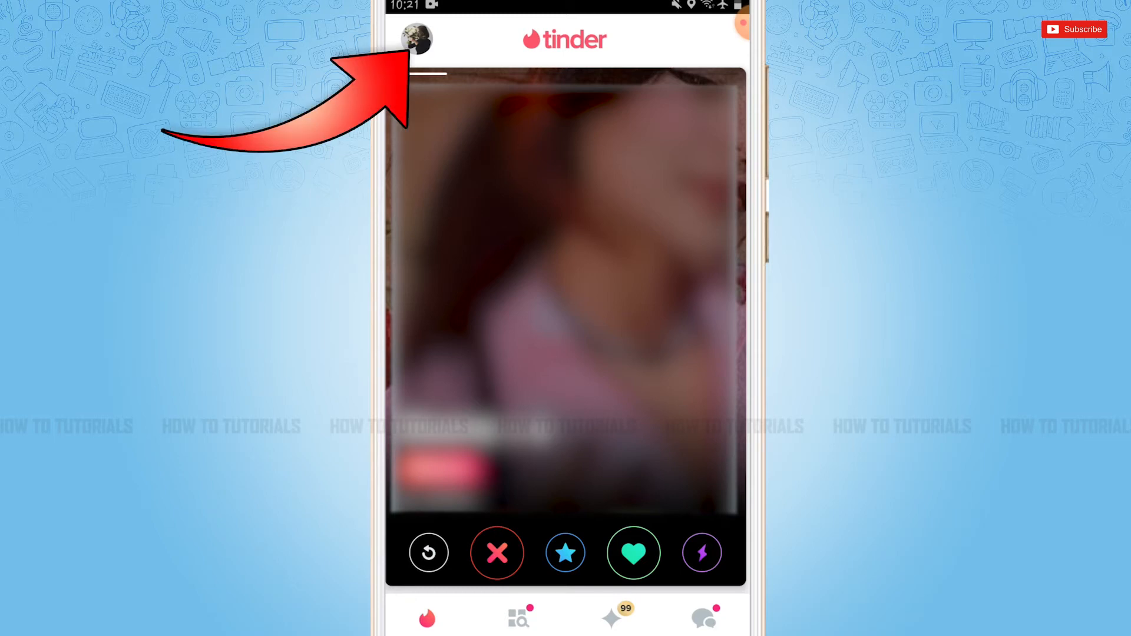
# Reach Edit Profile's Control Your Profile section where the Don't Show My Age toggle sits off
pyautogui.click(417, 38)
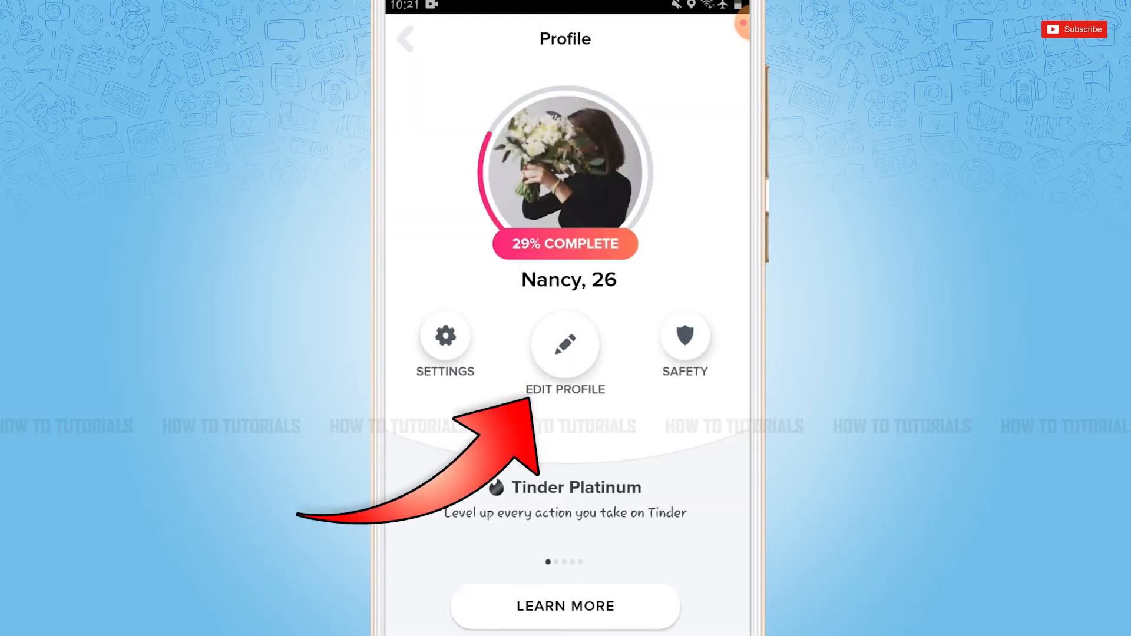
pyautogui.click(565, 344)
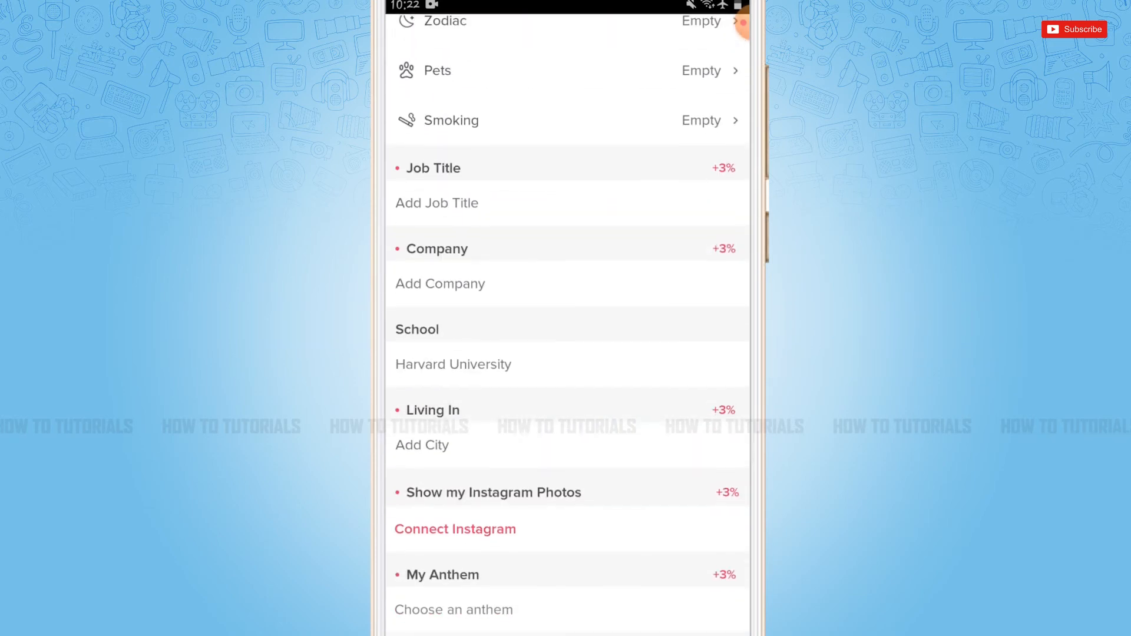
pyautogui.scroll(-3)
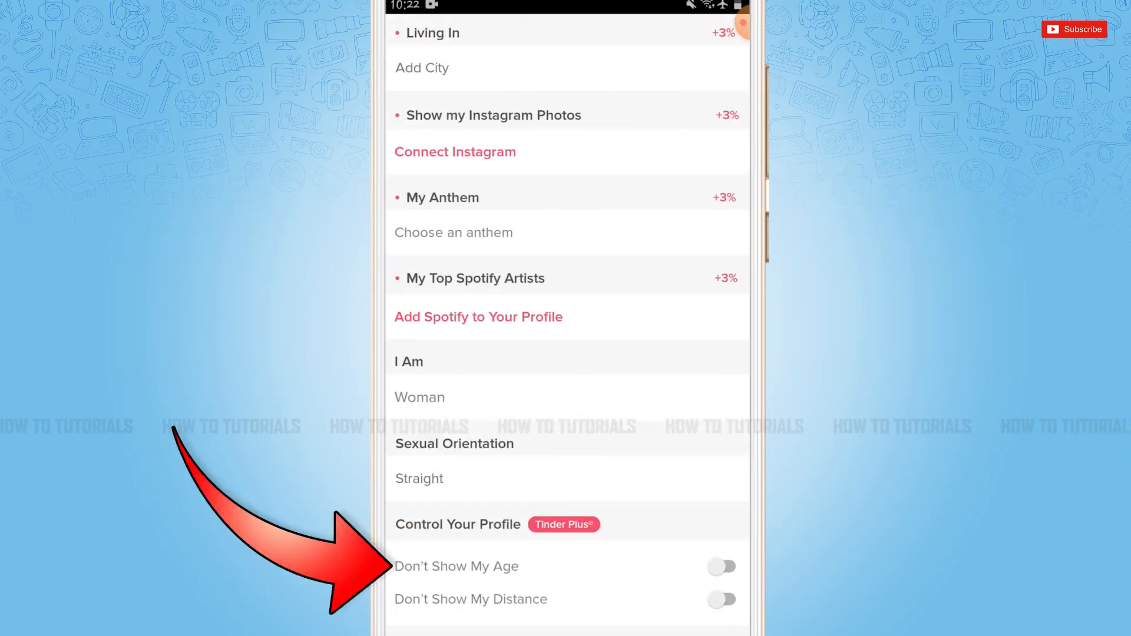